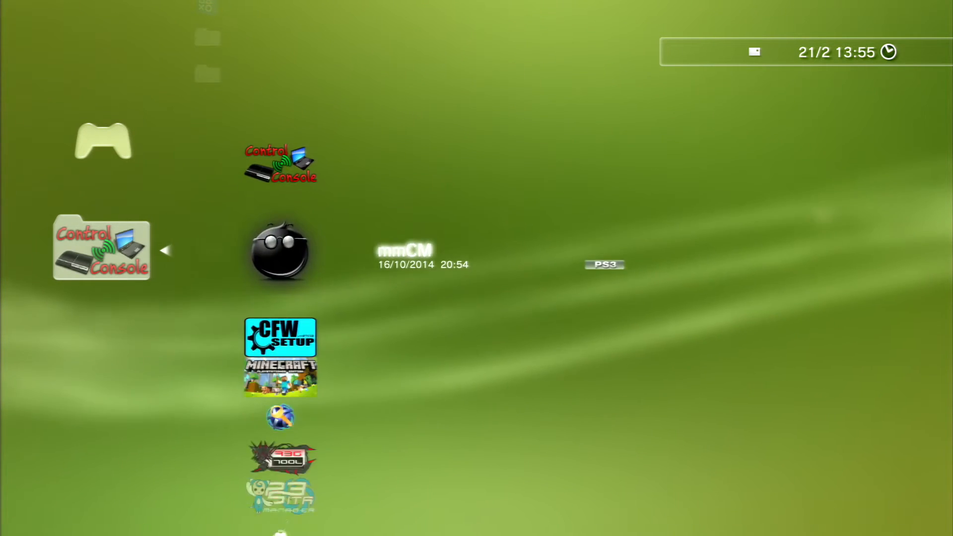
Move from the Control Console game folder left to the Settings category
scroll("down", 3)
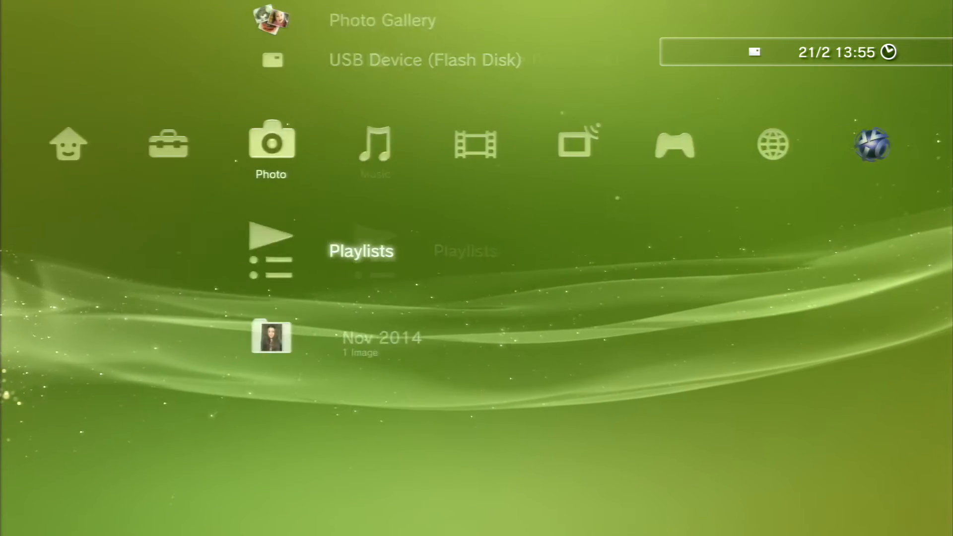
key("Left")
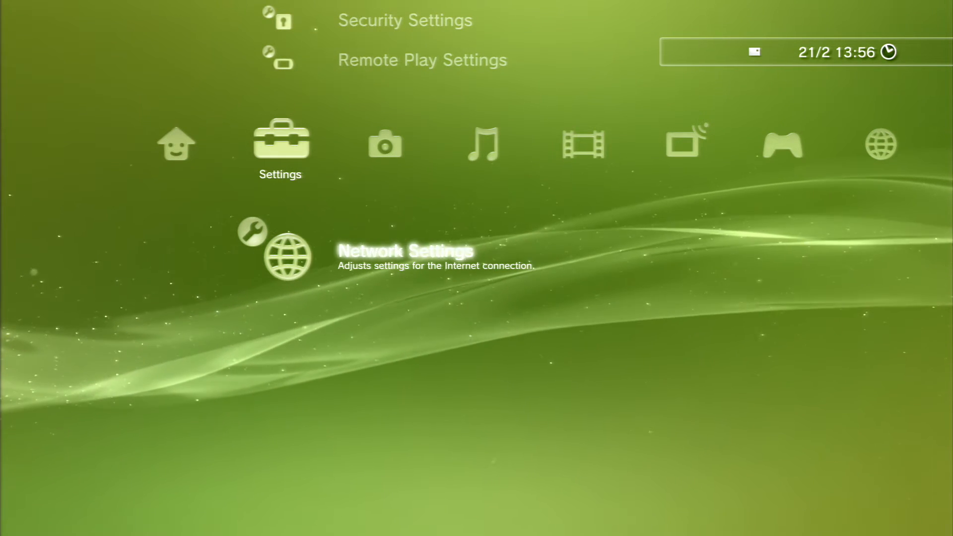
Sign in to PSN, then return to the Control Console folder and sign out
scroll("right", 3)
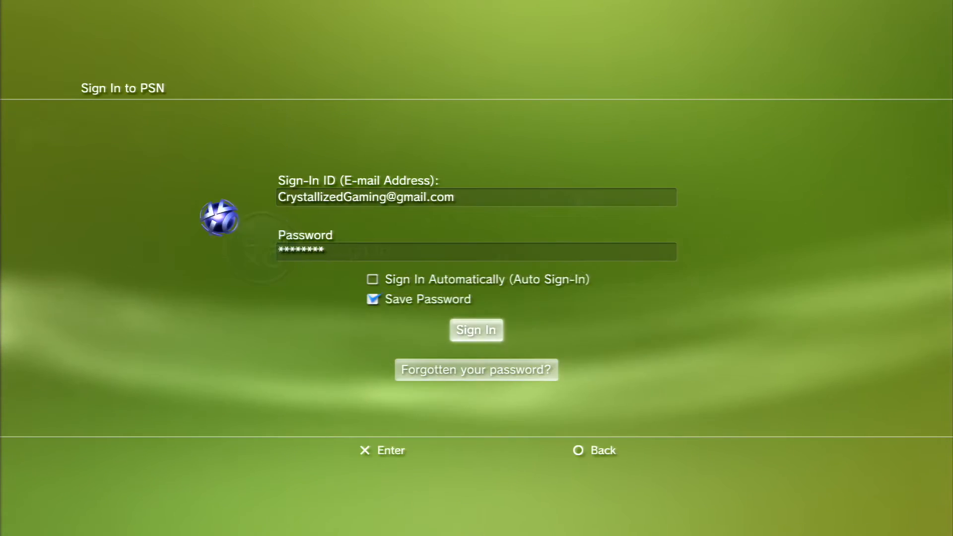
left_click(476, 330)
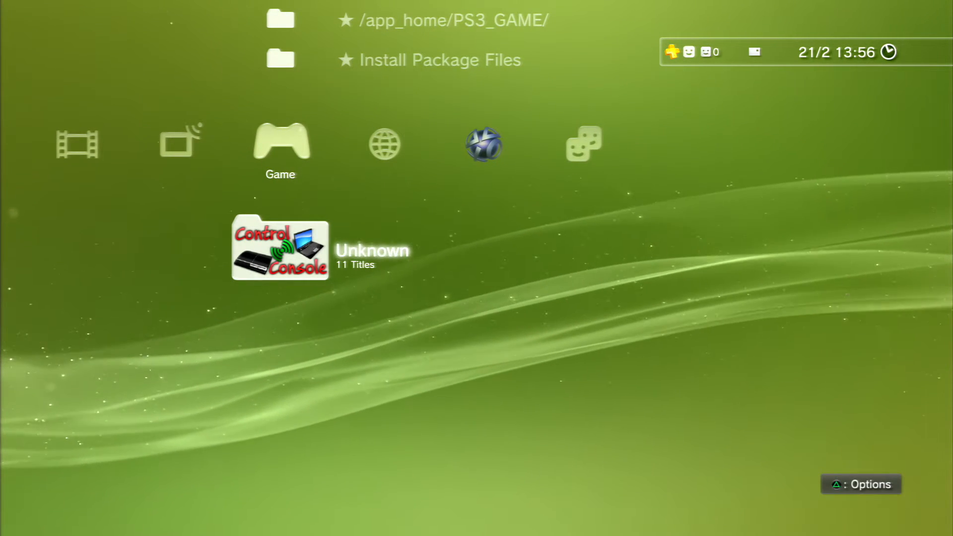
scroll("left", 3)
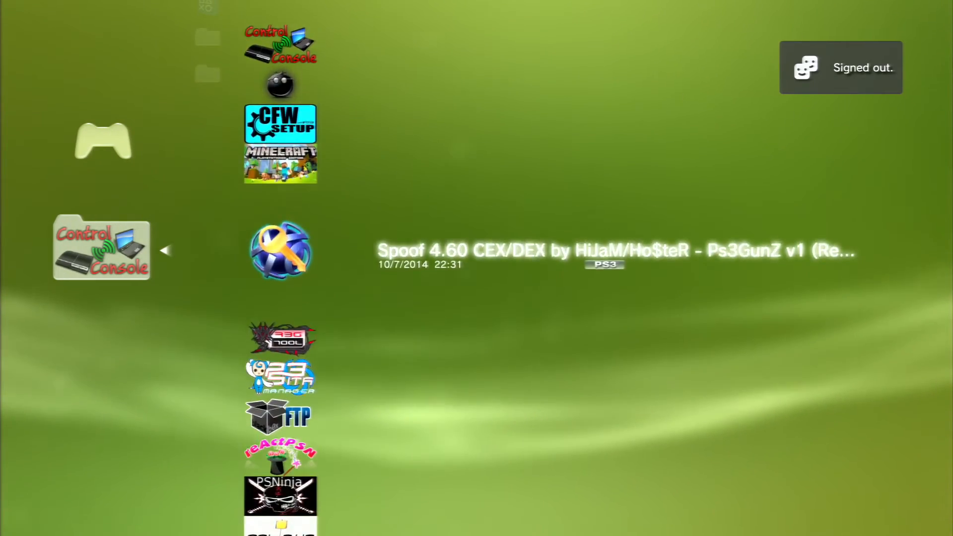
Check firmware 4.66 in Rebug Toolbox system information, then exit to the XMB
left_click(280, 124)
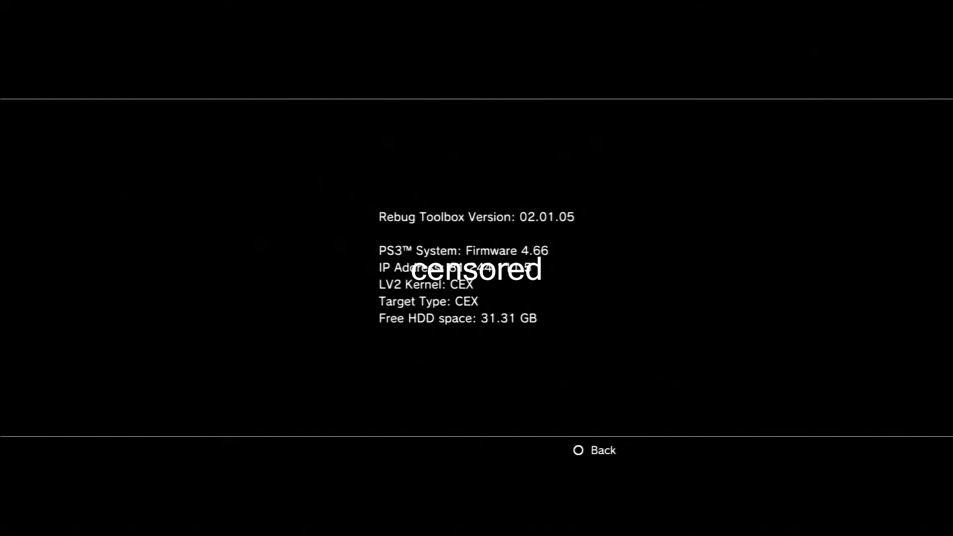
left_click(594, 450)
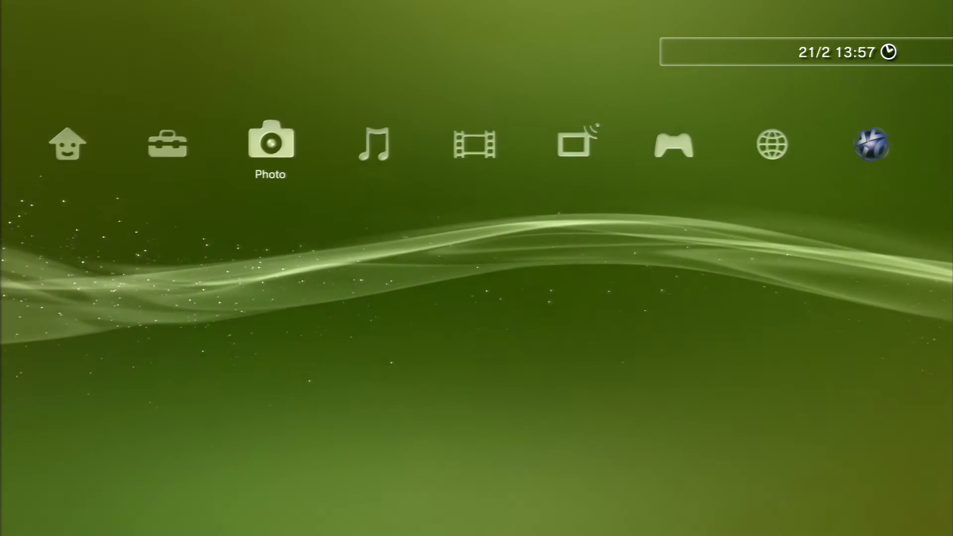
Select System Update in Settings to show the update options
scroll("right", 3)
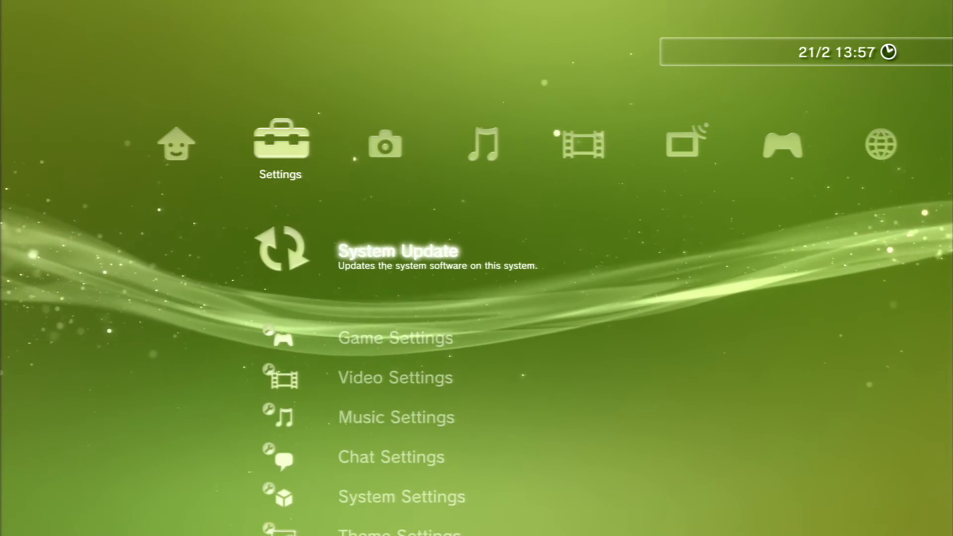
left_click(397, 250)
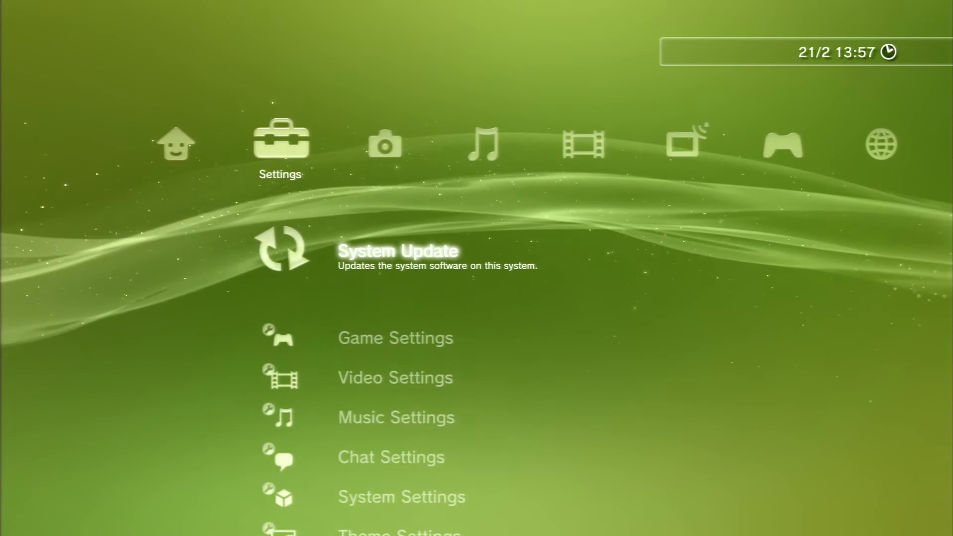
left_click(398, 251)
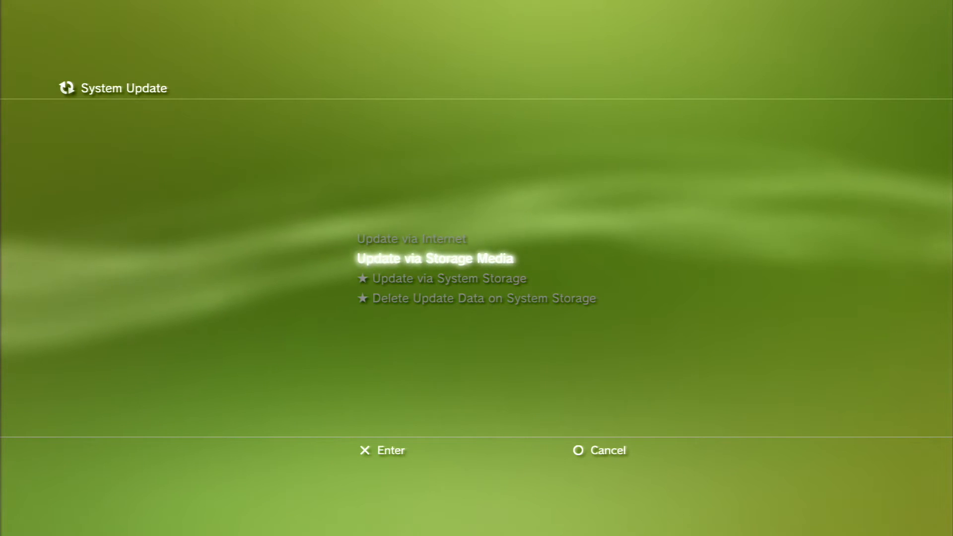
Choose Update via Storage Media to install the firmware from USB
key("Down")
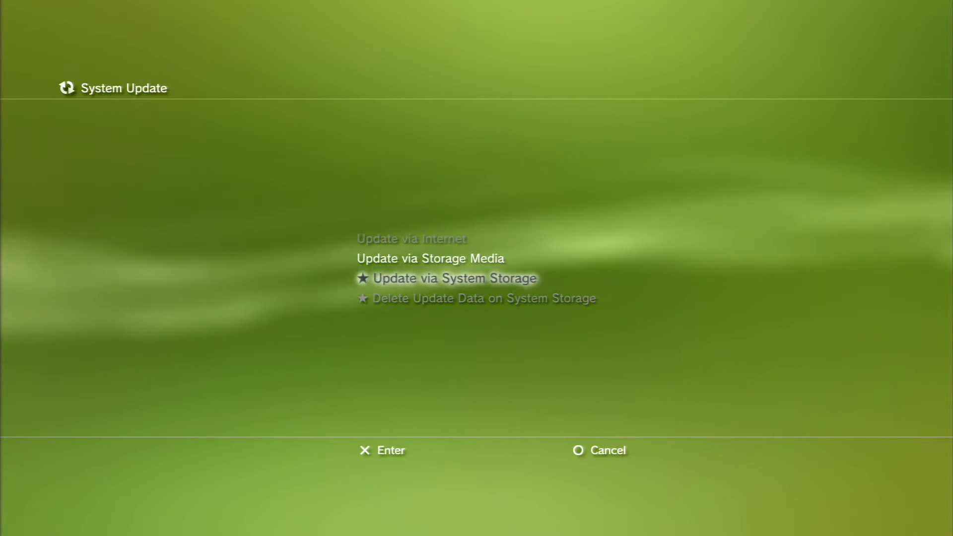
key("Up")
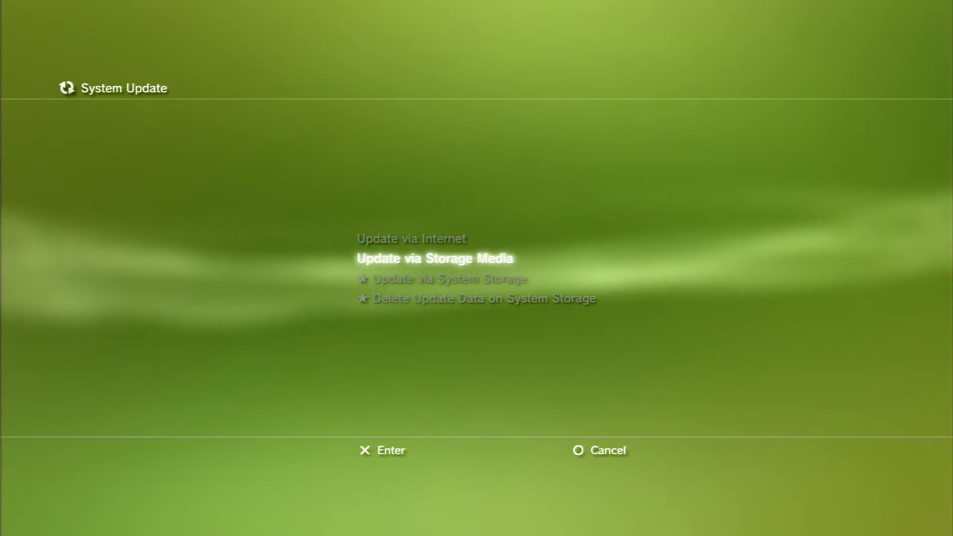
left_click(434, 258)
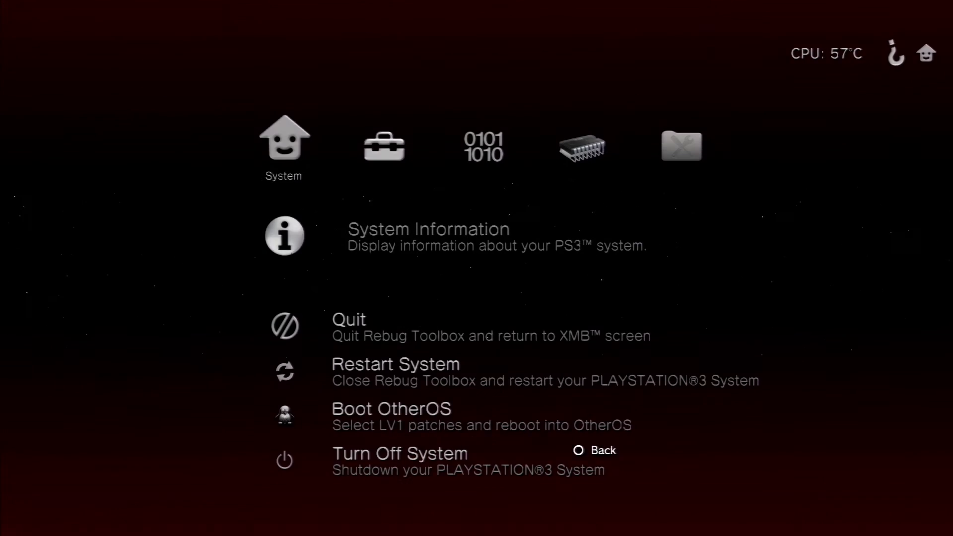
Verify firmware 3.55 in Rebug Toolbox system information, then browse the XMB
left_click(428, 238)
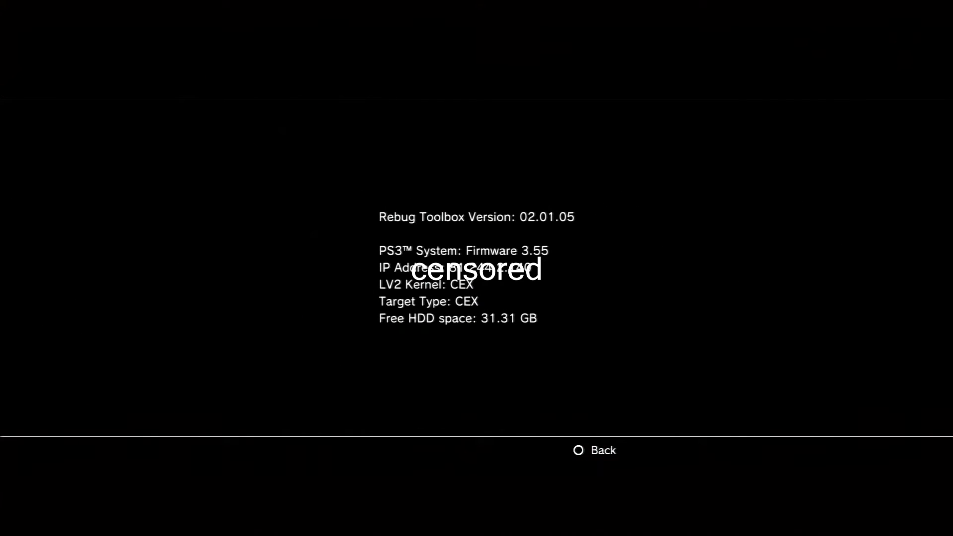
left_click(593, 450)
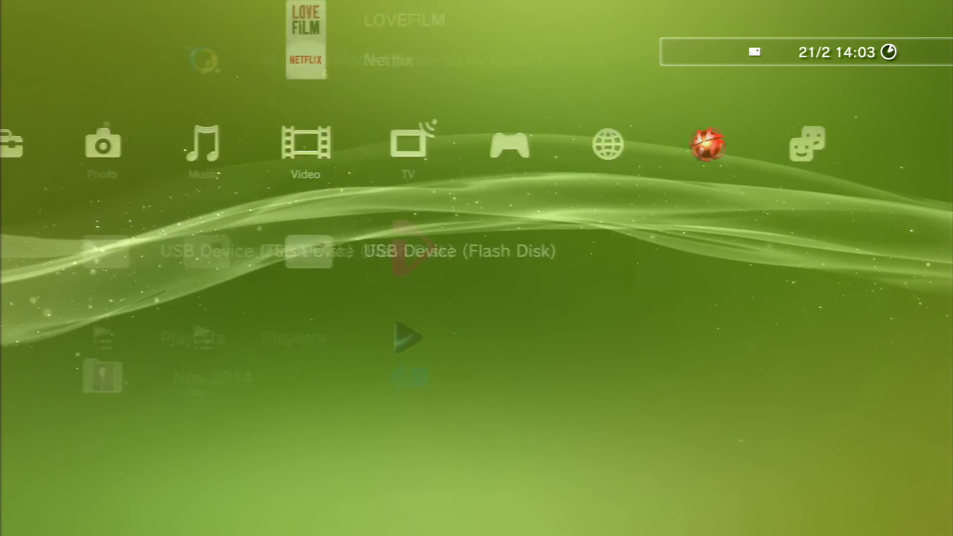
key("right")
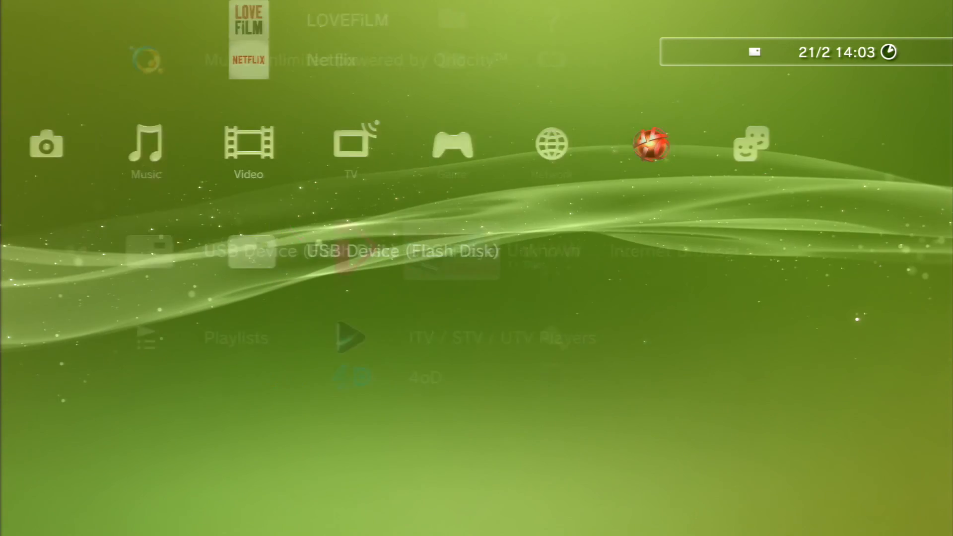